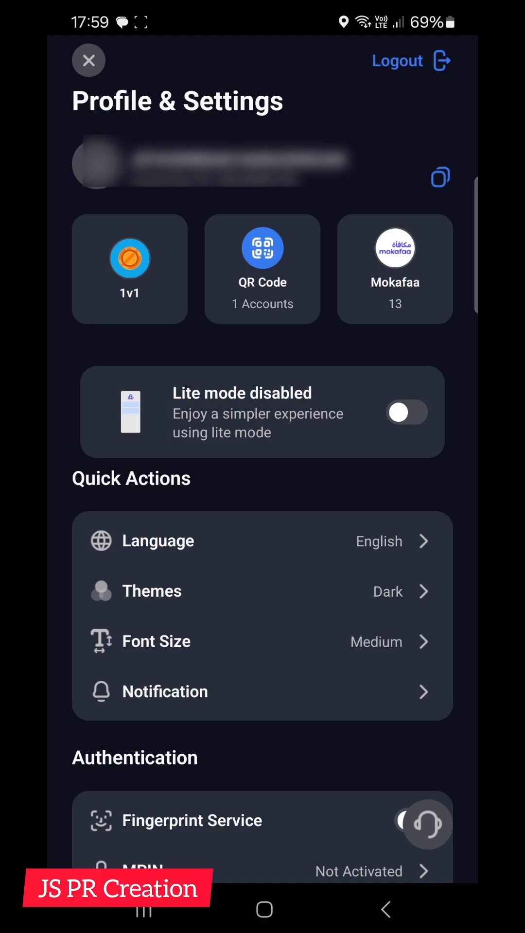
- Reach the ID Expiration Date screen showing the current expiry 27/12/2024
scroll(down, 3)
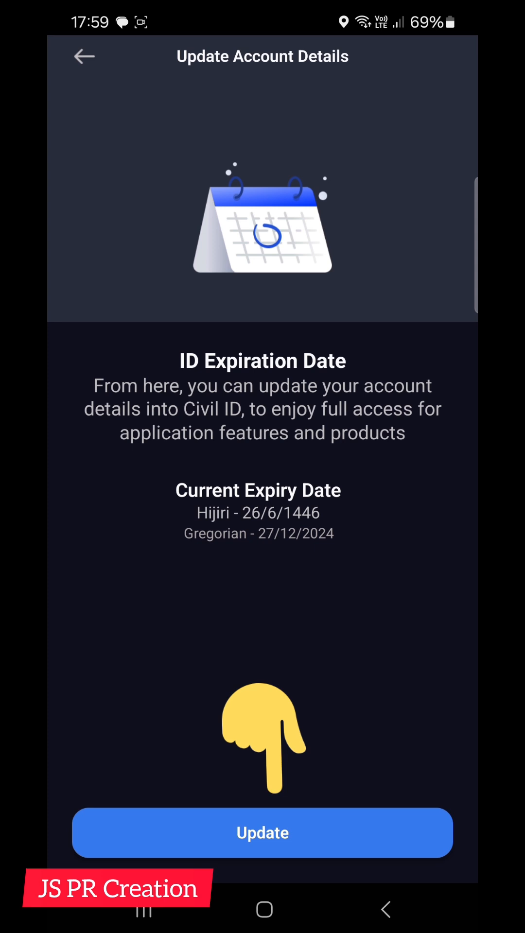
- Start the ID update and set Average Income to From 3001 to 6000
click(262, 832)
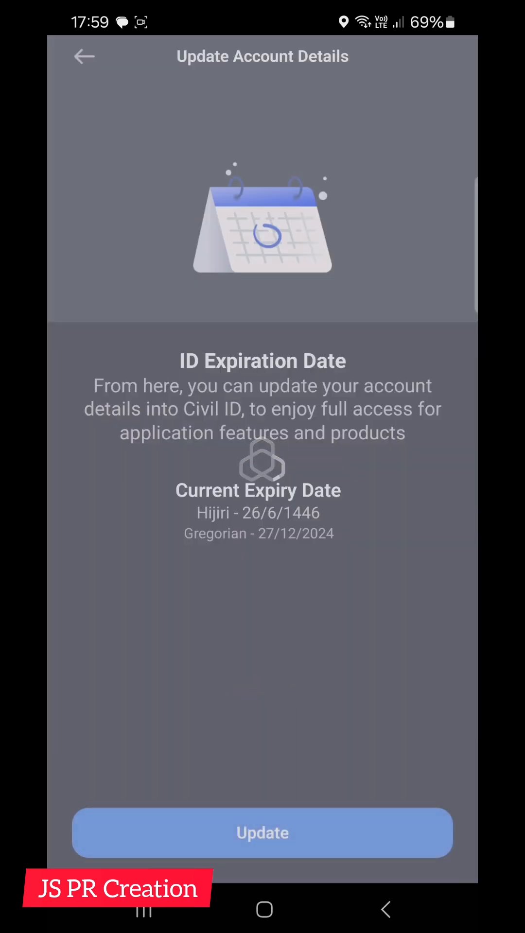
click(262, 832)
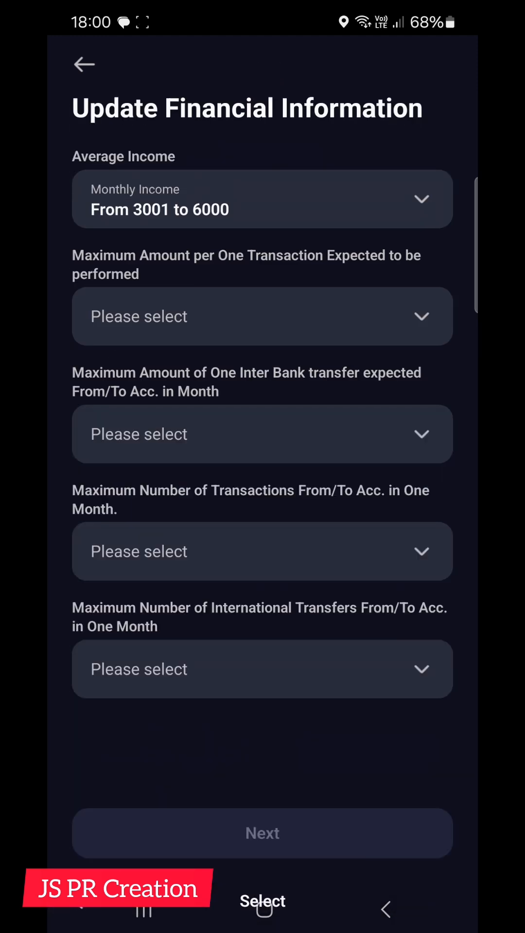
- Answer the transaction limits: Less than 50.000 per transaction, 51 - 250 monthly transactions, Less than 50
click(262, 316)
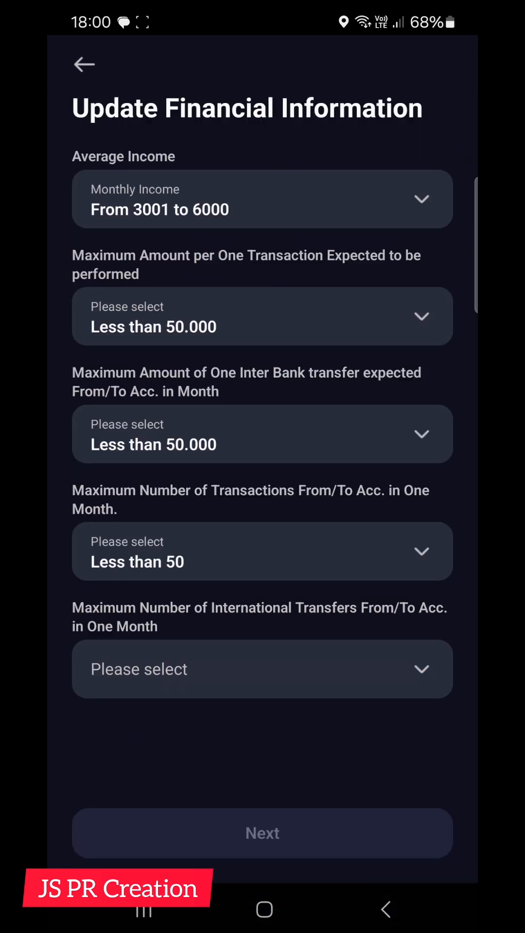
click(262, 551)
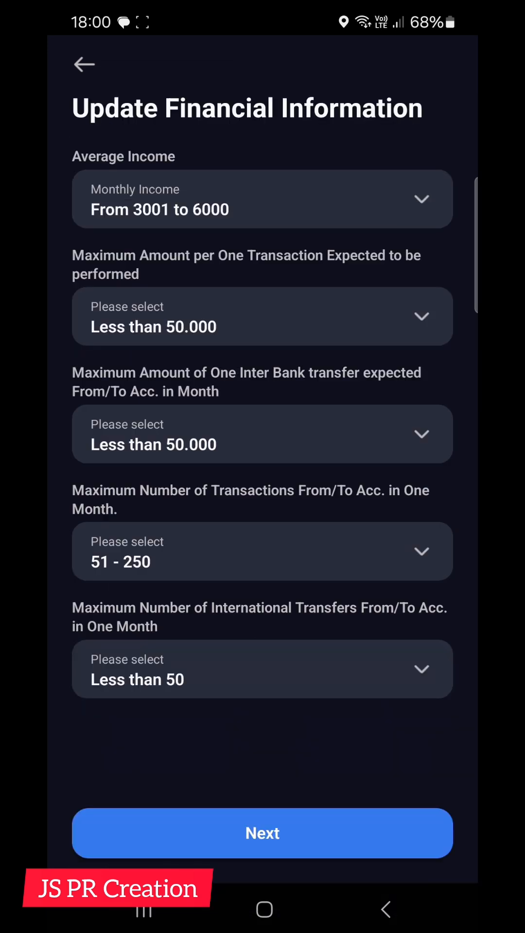
- Submit the financial information and confirm the Success screen for the ID and finance update
click(262, 833)
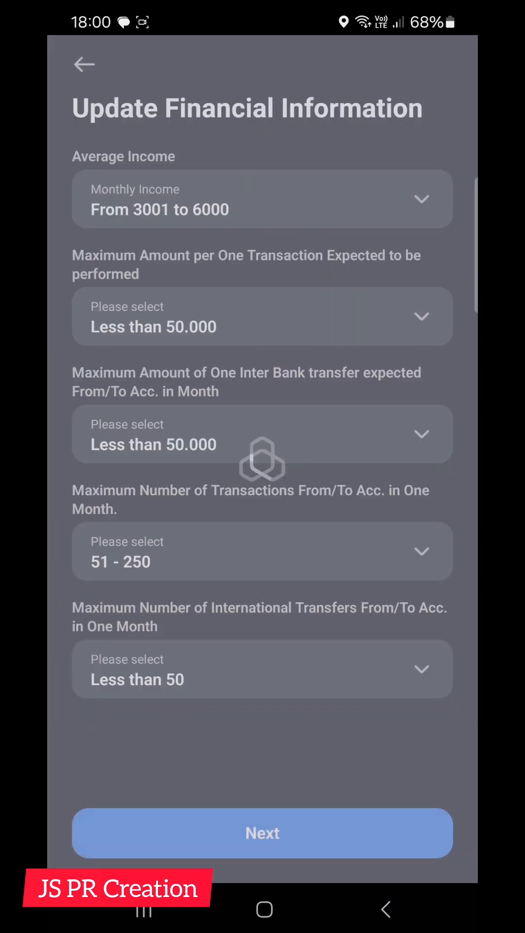
click(262, 833)
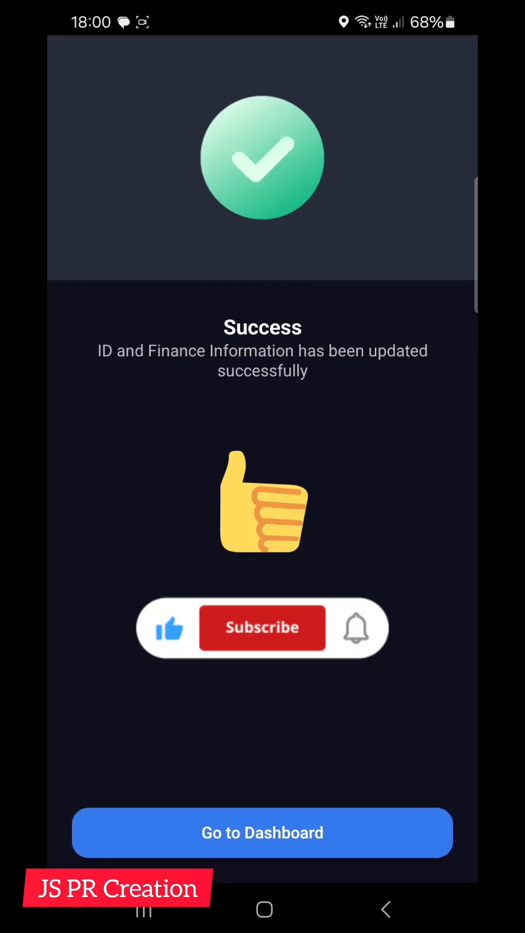
click(262, 627)
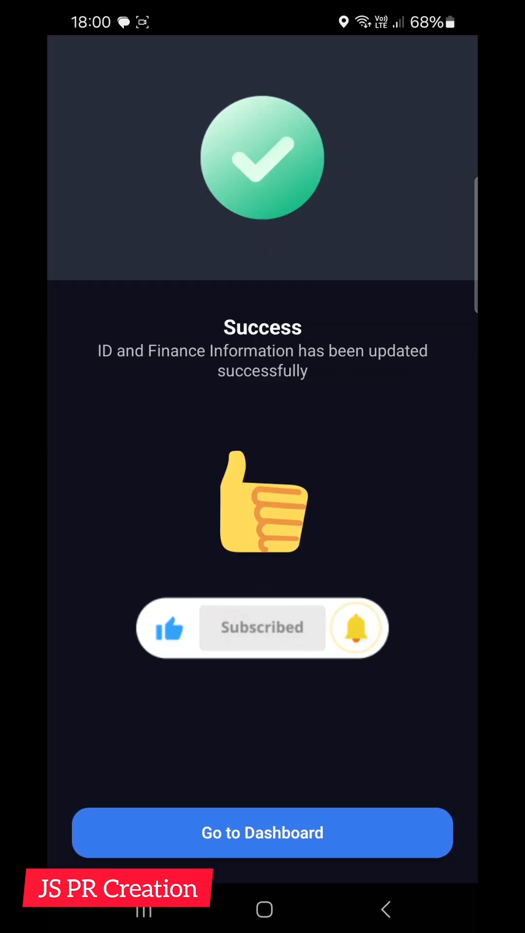